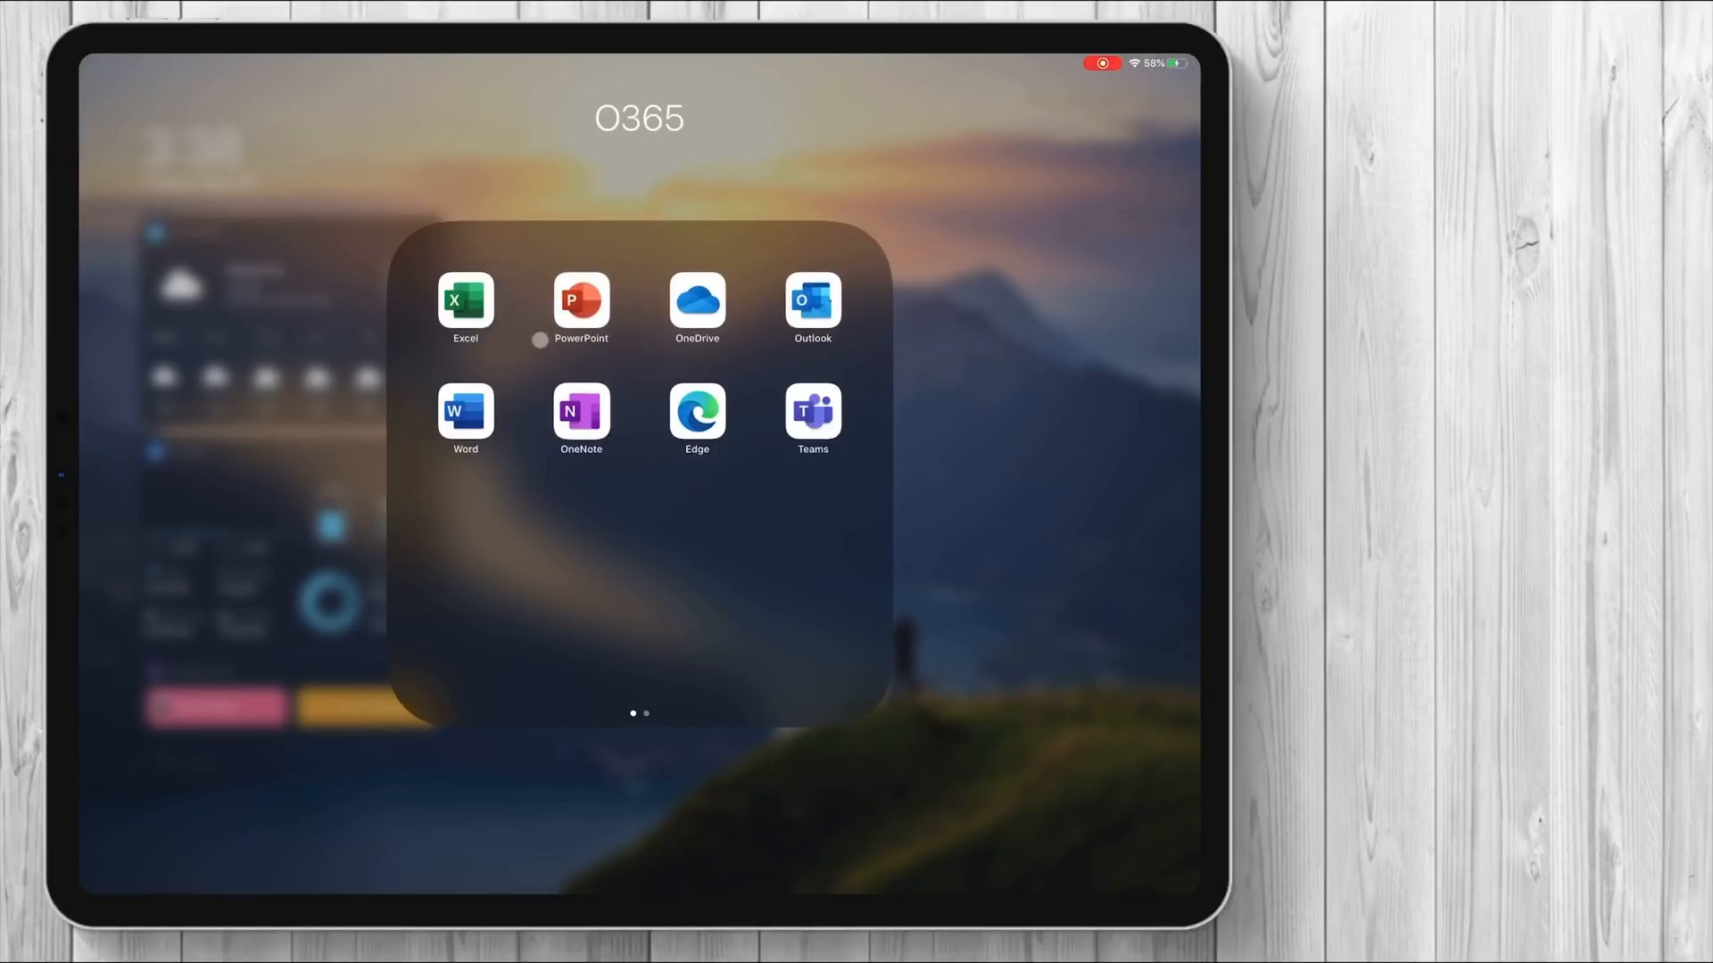
Open Excel from the O365 folder on the iPad home screen.
left_click(466, 301)
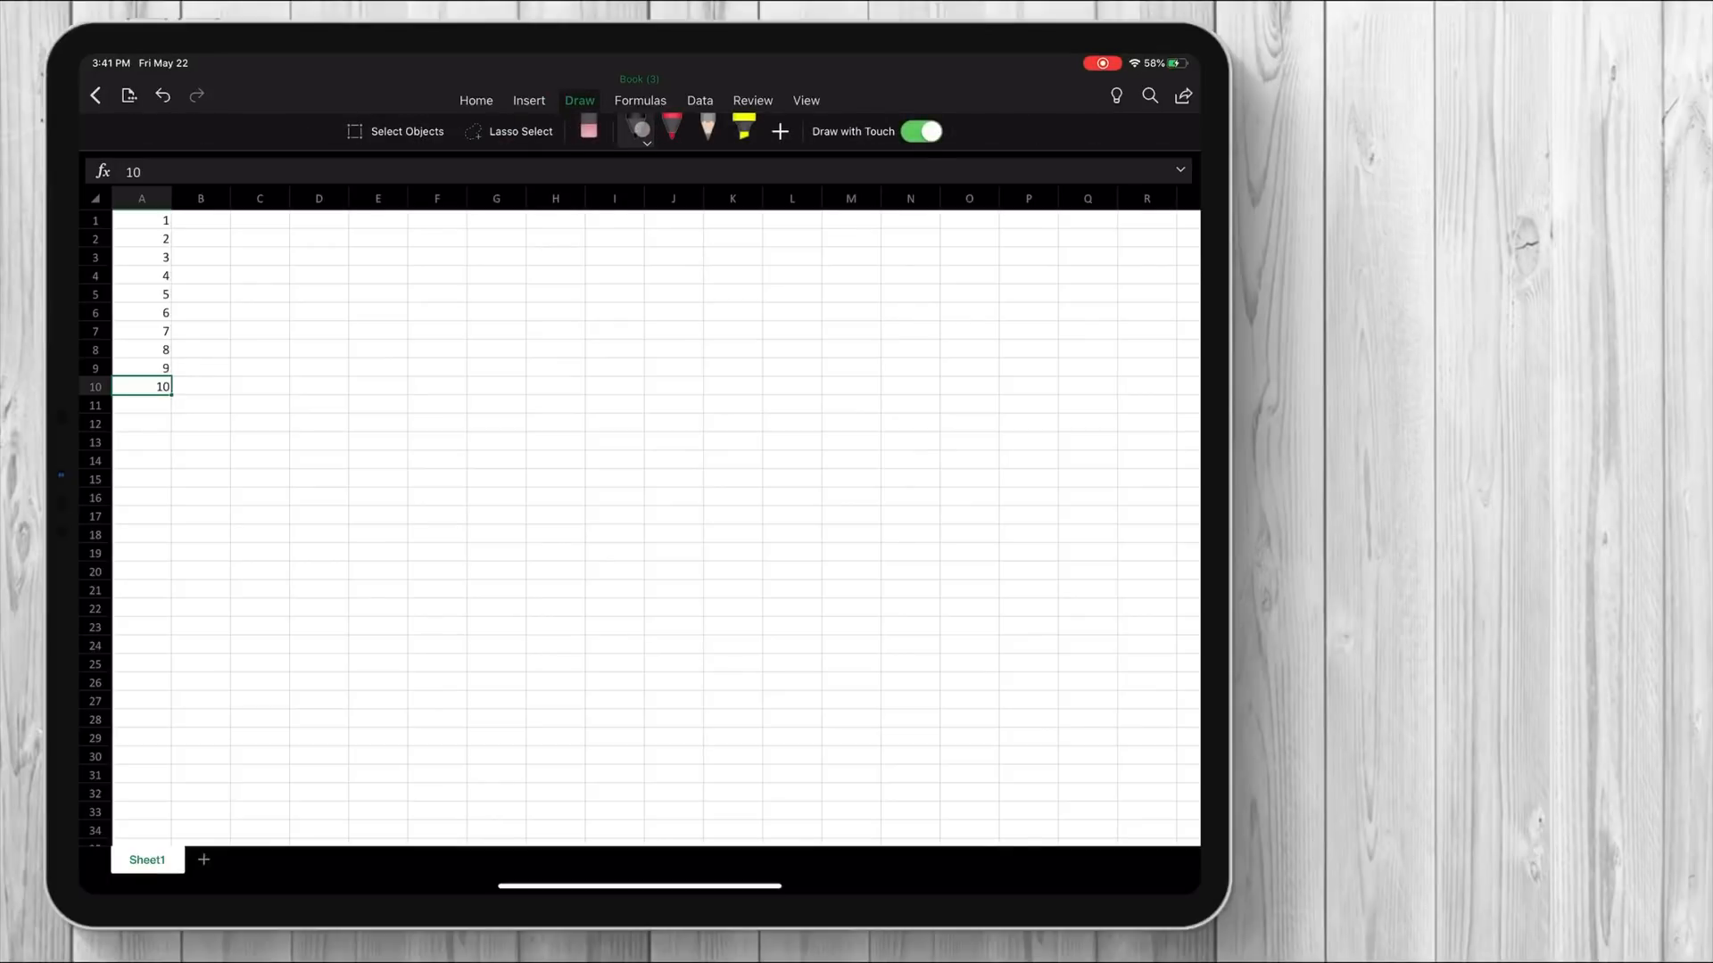
Switch the Excel ribbon to the Draw tab to show pens and highlighter.
left_click(640, 99)
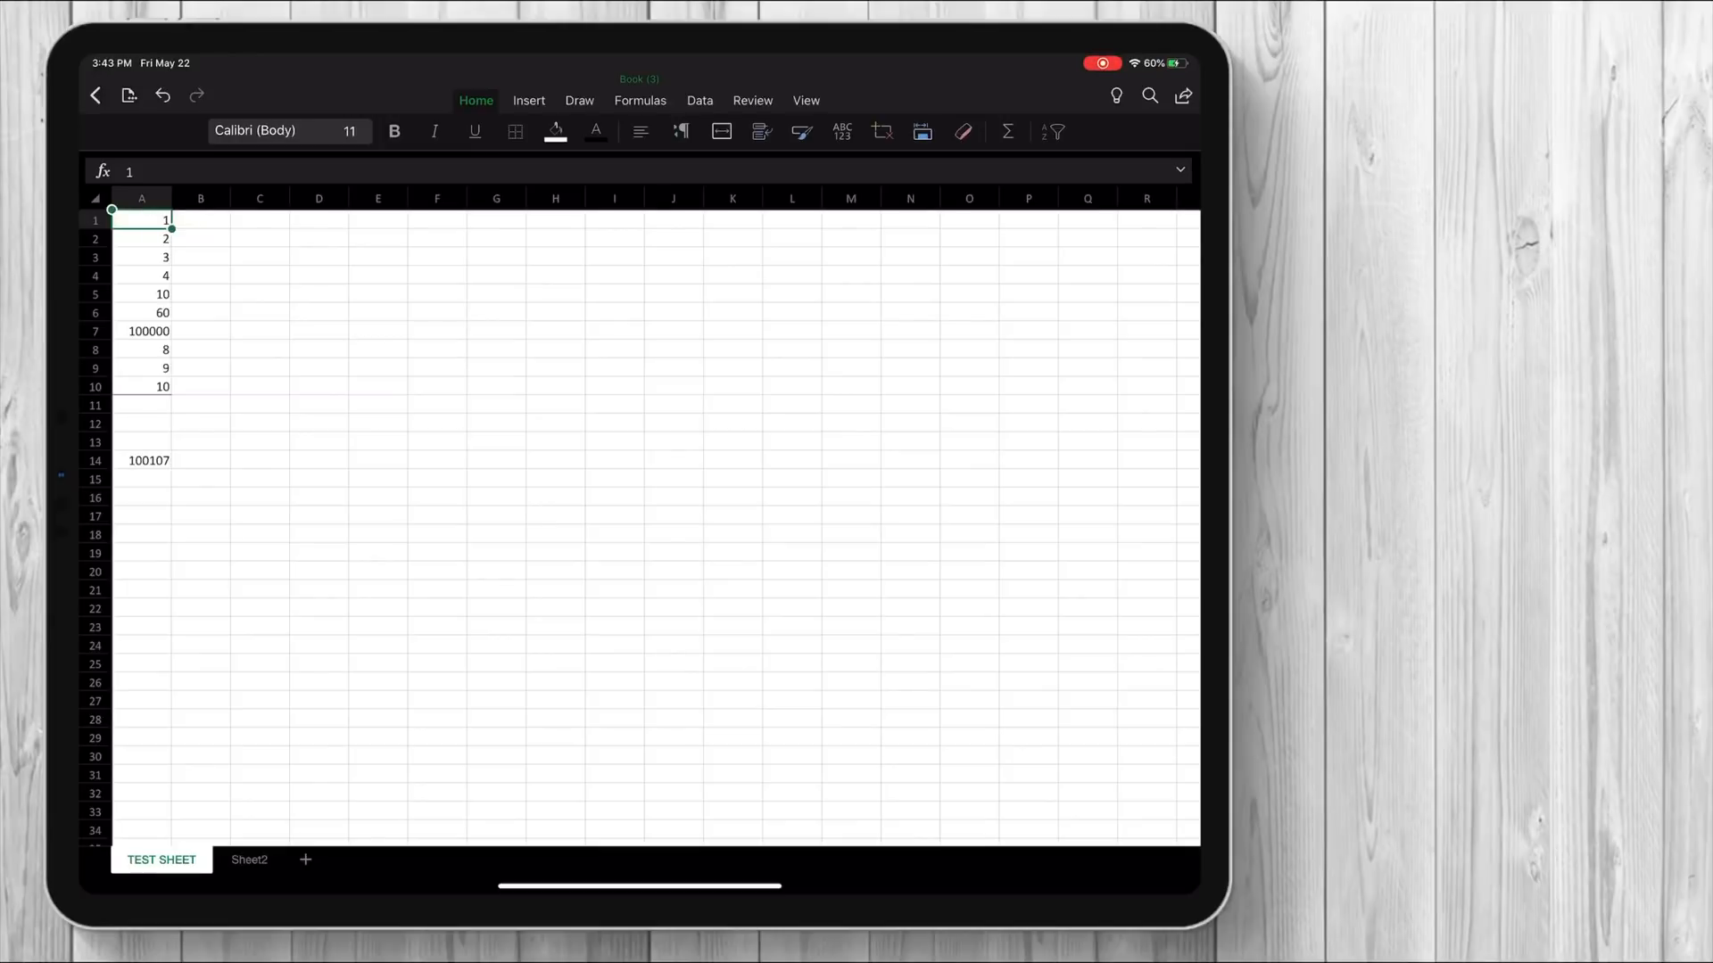
left_click(248, 860)
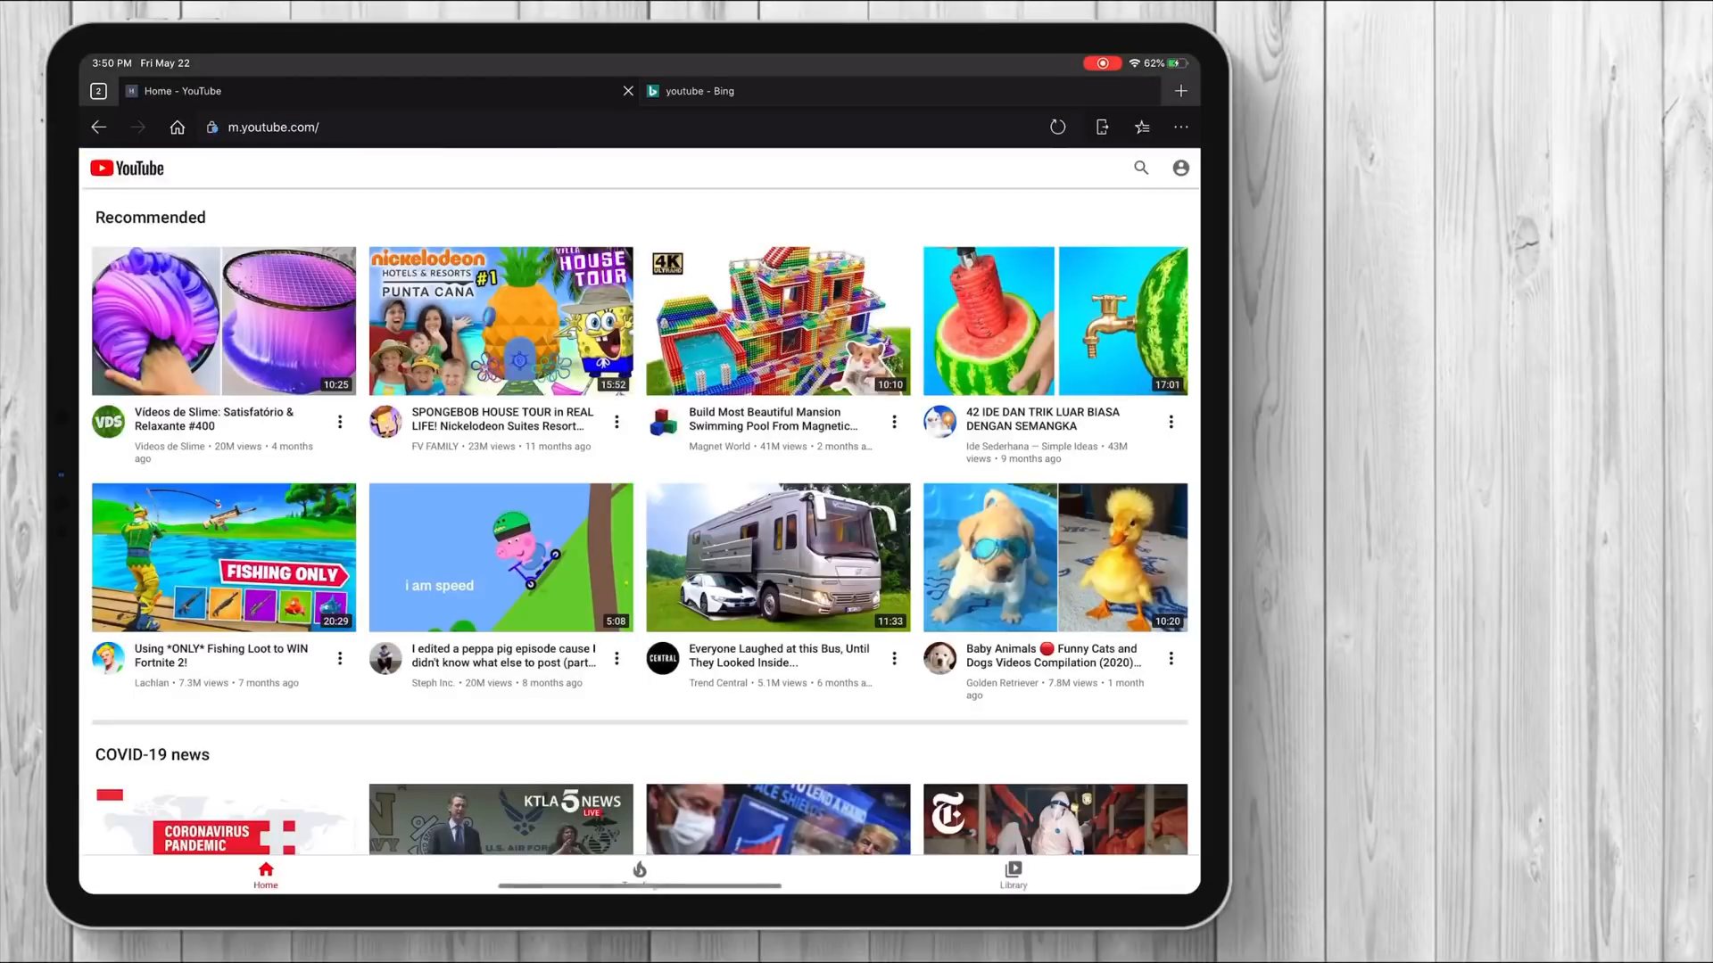
Scroll down the Recommended feed on YouTube's mobile home page in Edge.
scroll("down", 3)
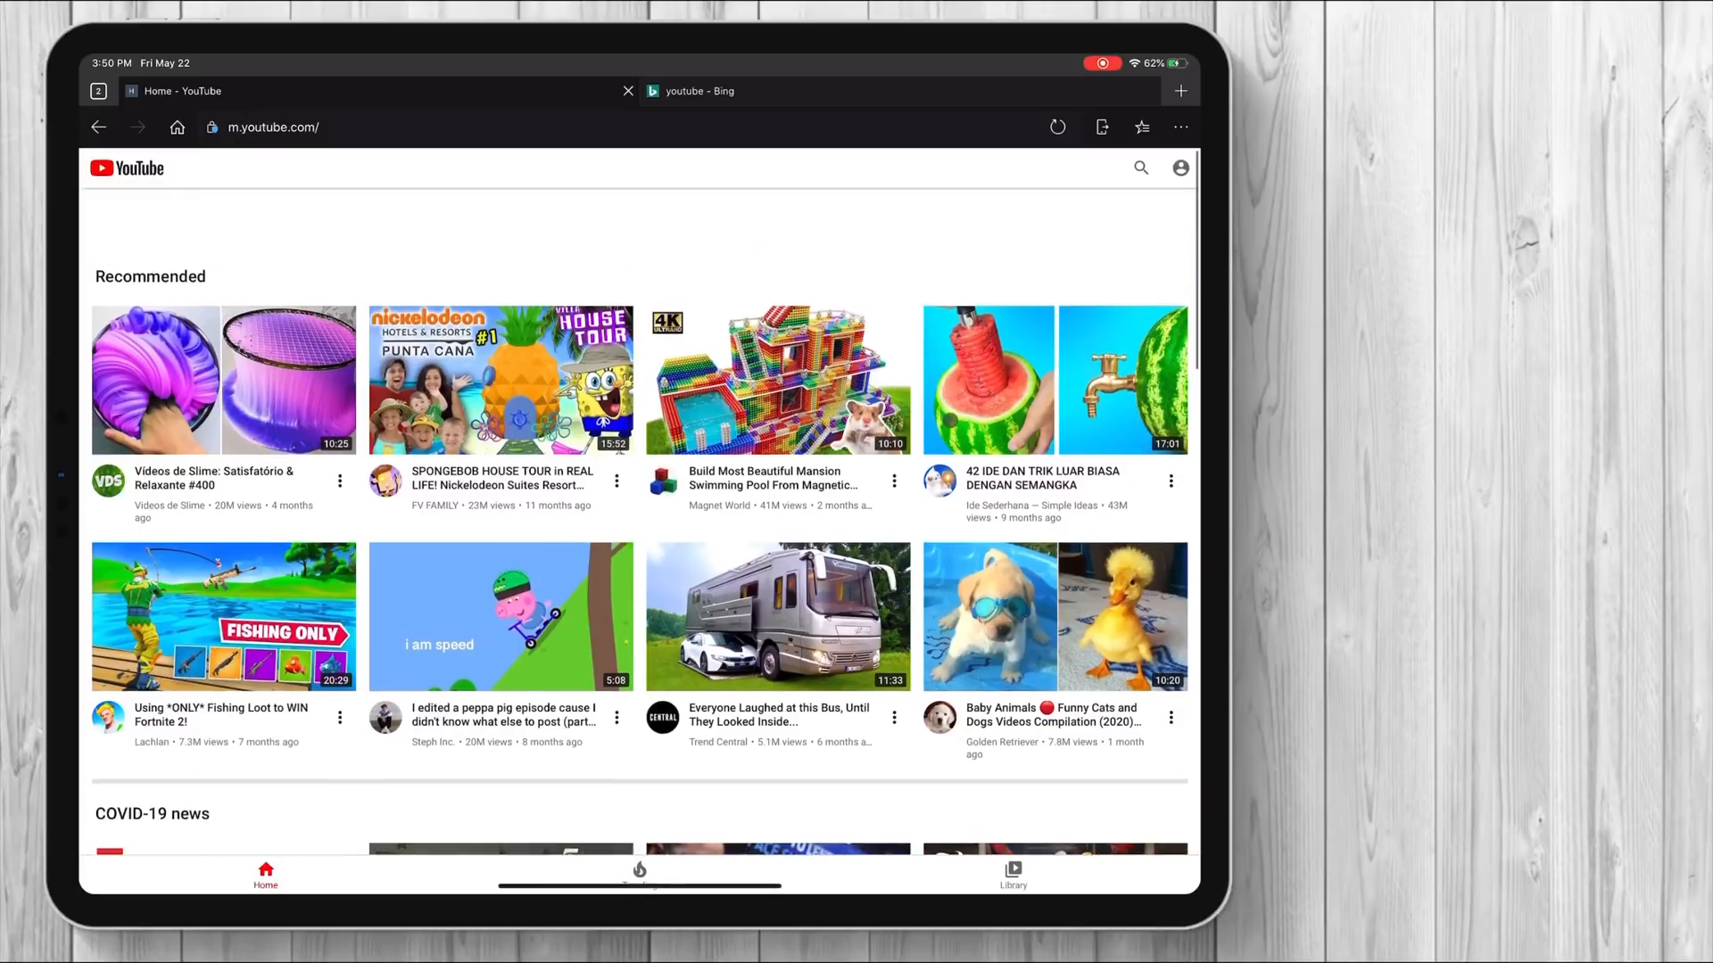